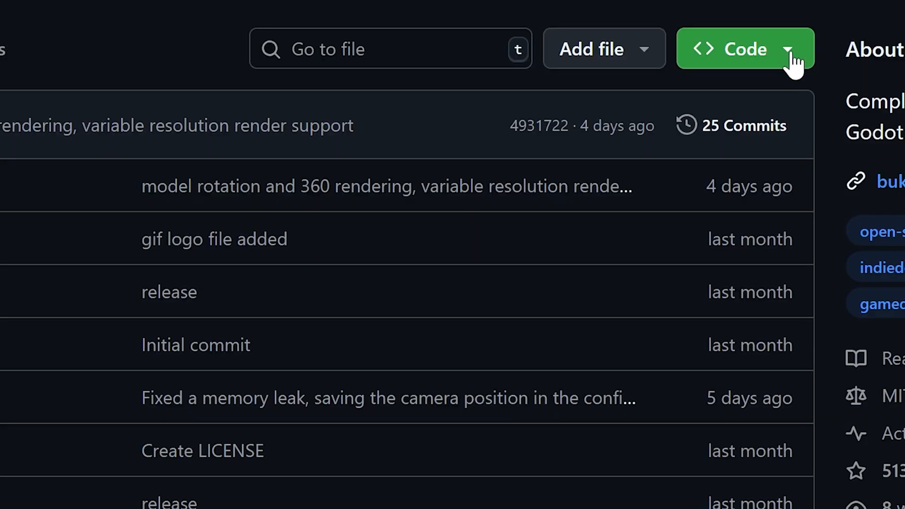
- Check the repo's Code download options, then follow the About link to the itch.io page
click(744, 48)
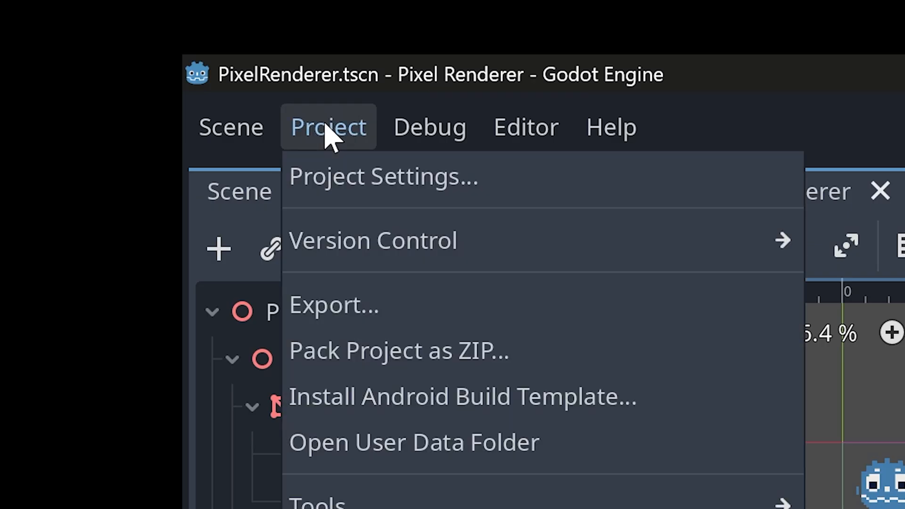
click(334, 305)
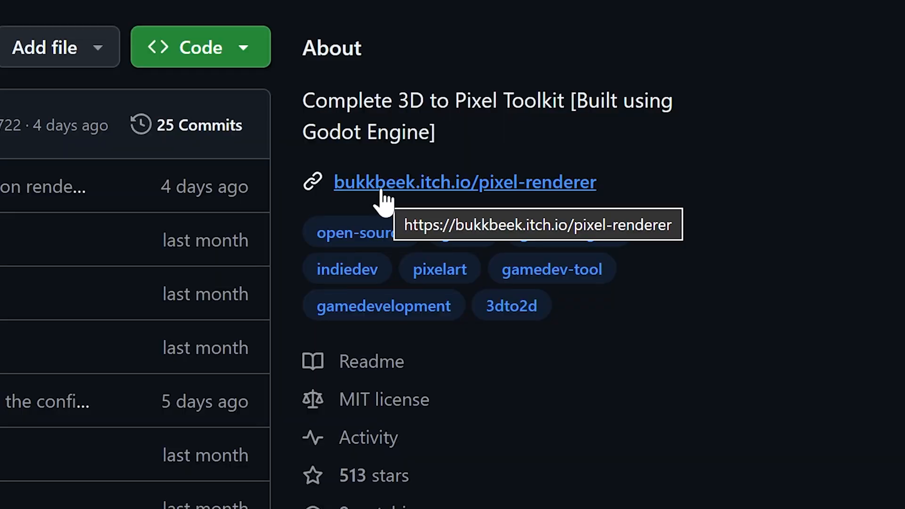
click(463, 182)
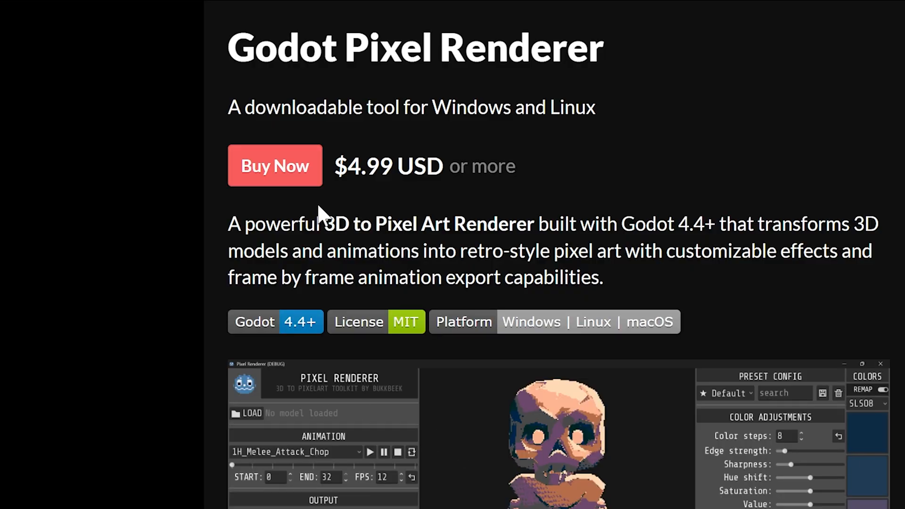
click(274, 166)
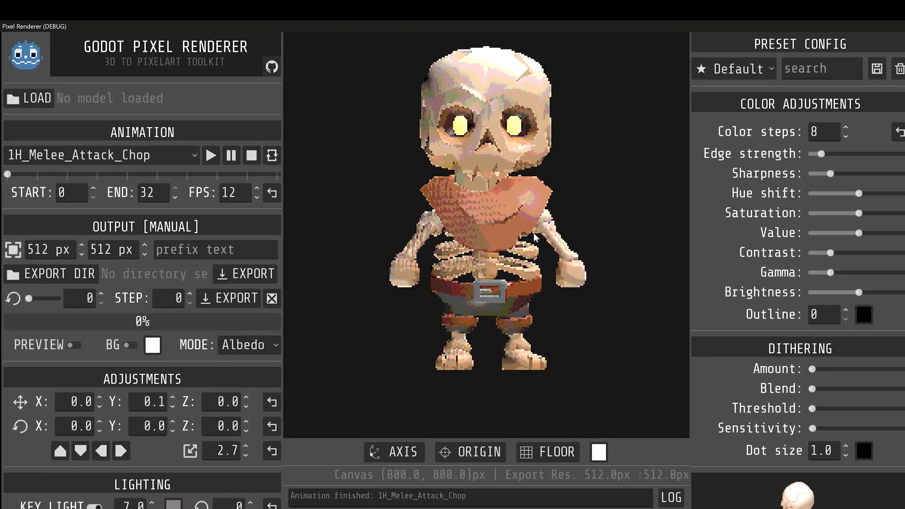
- Select the Jump_Full_Long animation from the skeleton's animation list
click(98, 154)
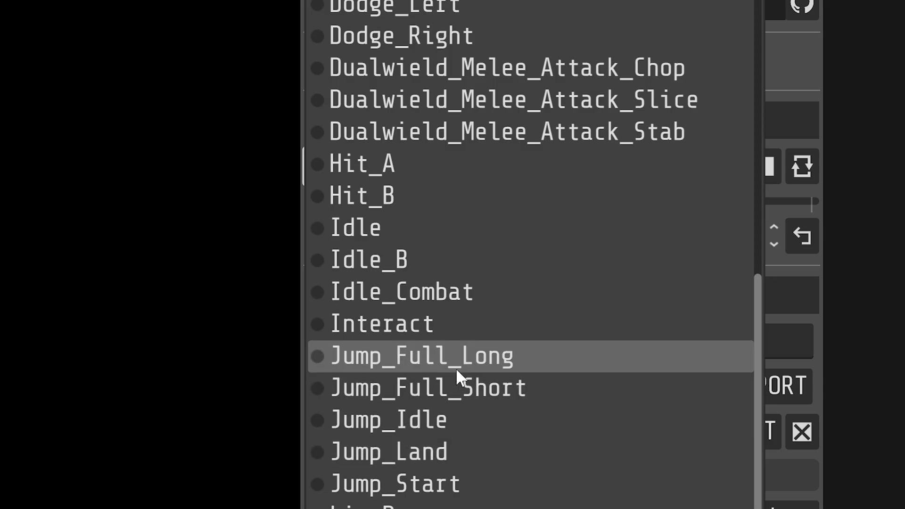
click(421, 355)
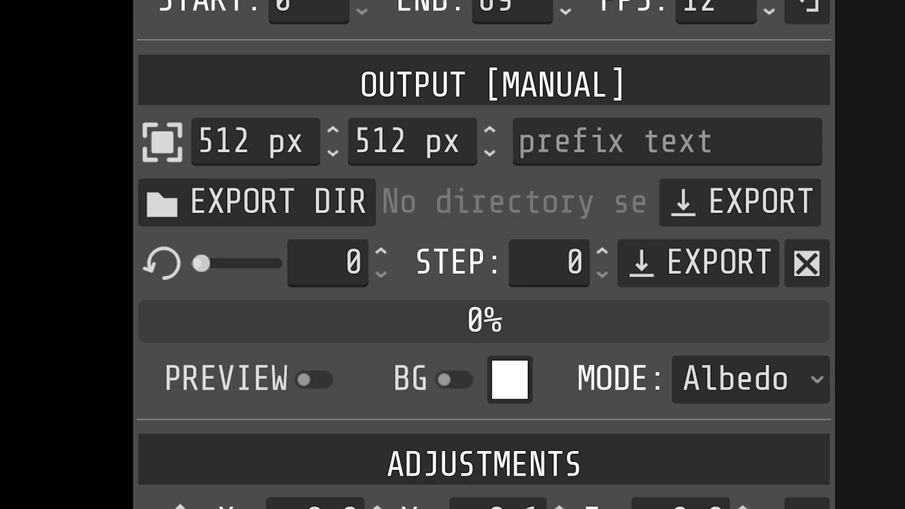
mouse_move(489, 141)
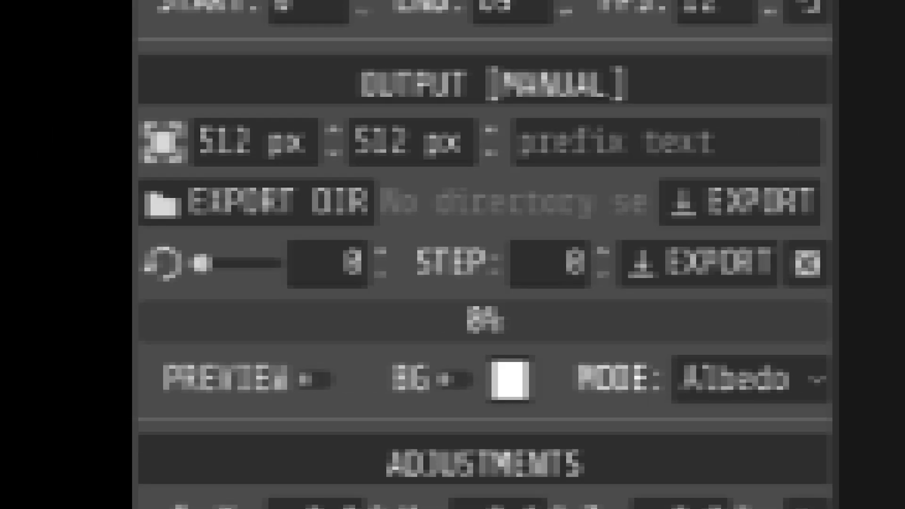
mouse_move(409, 141)
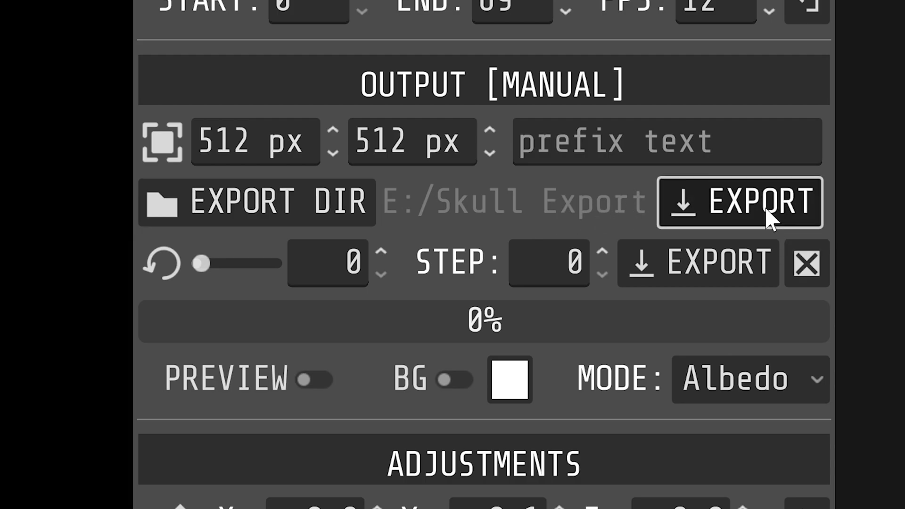
- Export the Jump_Full_Long animation as numbered PNG frames to E:/Skull Export
click(738, 203)
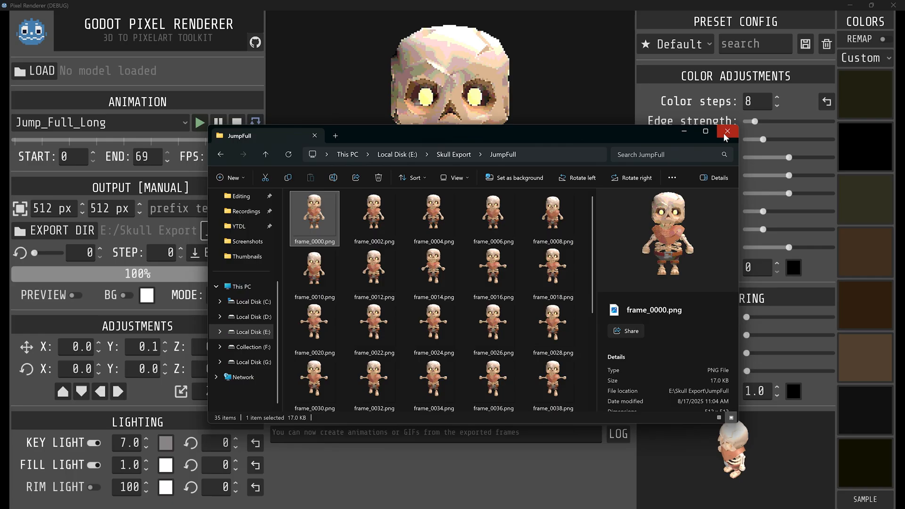
- Close the JumpFull folder after reviewing its 35 exported frame PNGs
click(726, 131)
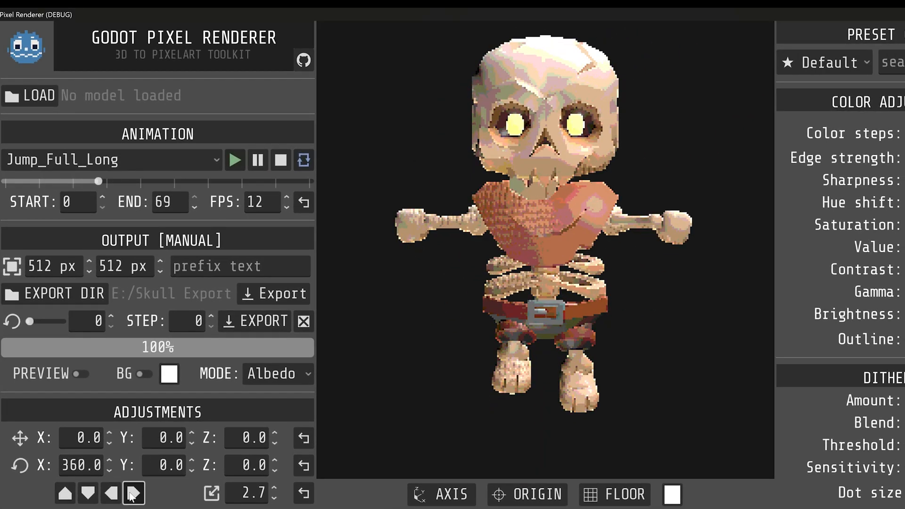
- Rotate the skeleton a quarter turn and adjust its vertical position value
click(110, 493)
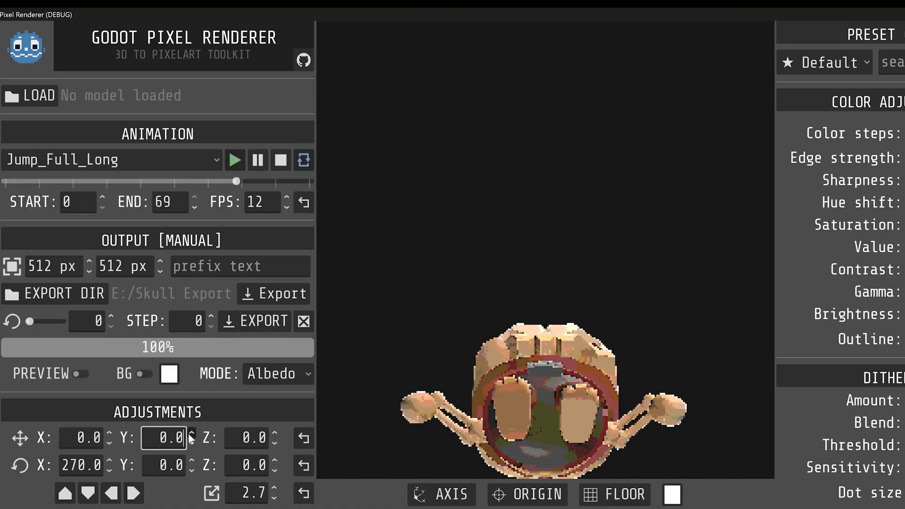
click(191, 432)
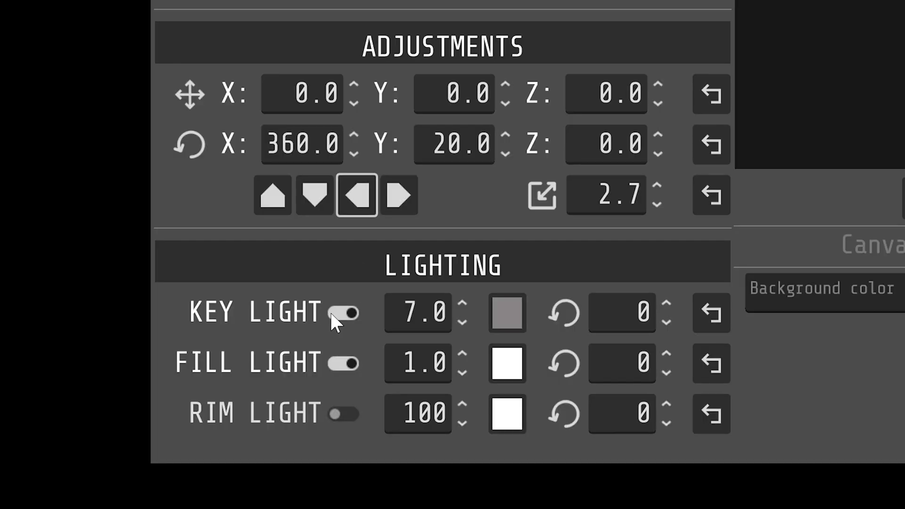
- Toggle the key light to compare its effect and choose a new key light colour
click(345, 313)
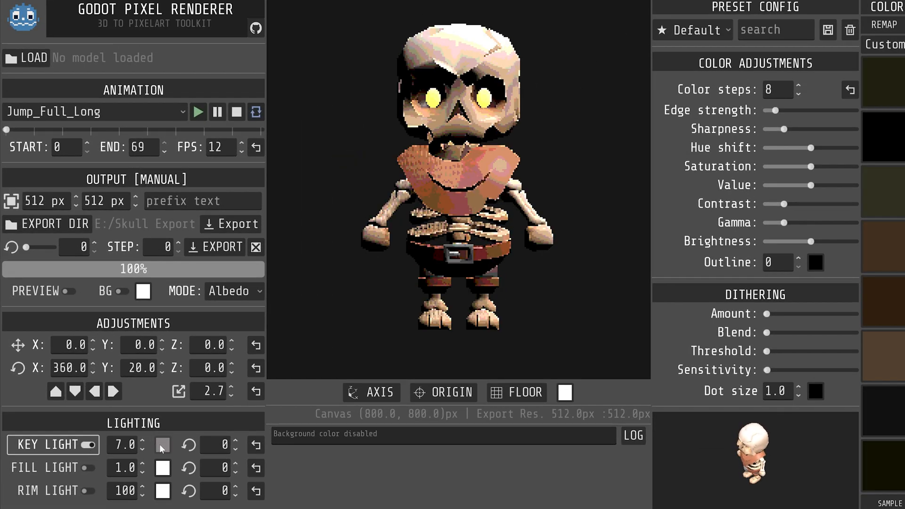
click(162, 444)
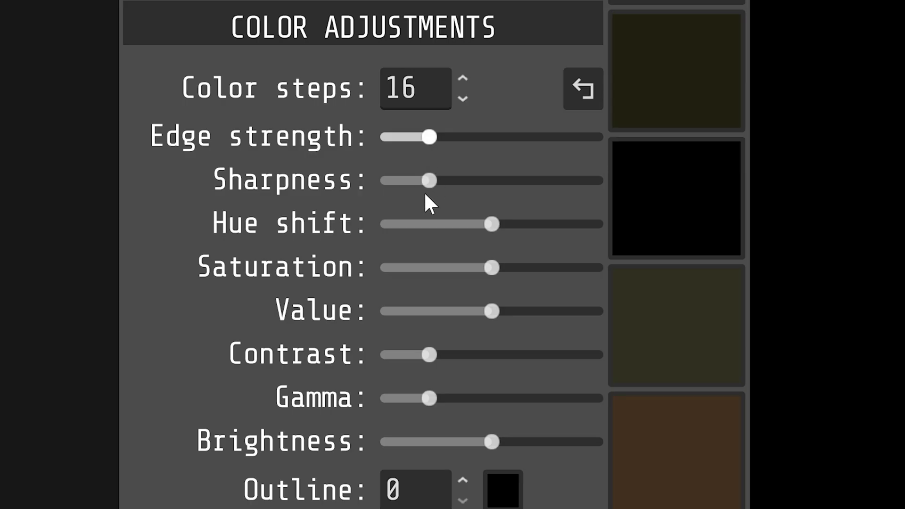
mouse_move(556, 481)
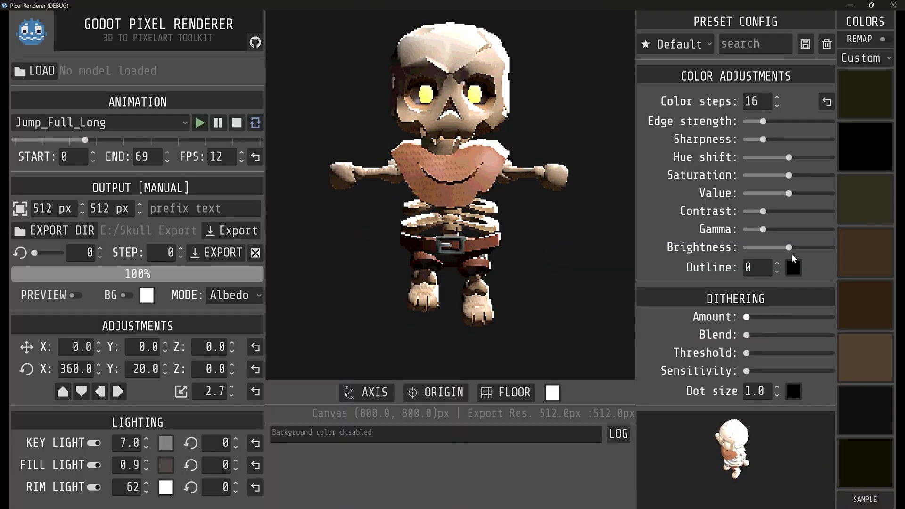
- Apply the Default preset config, returning color steps to 8
click(695, 43)
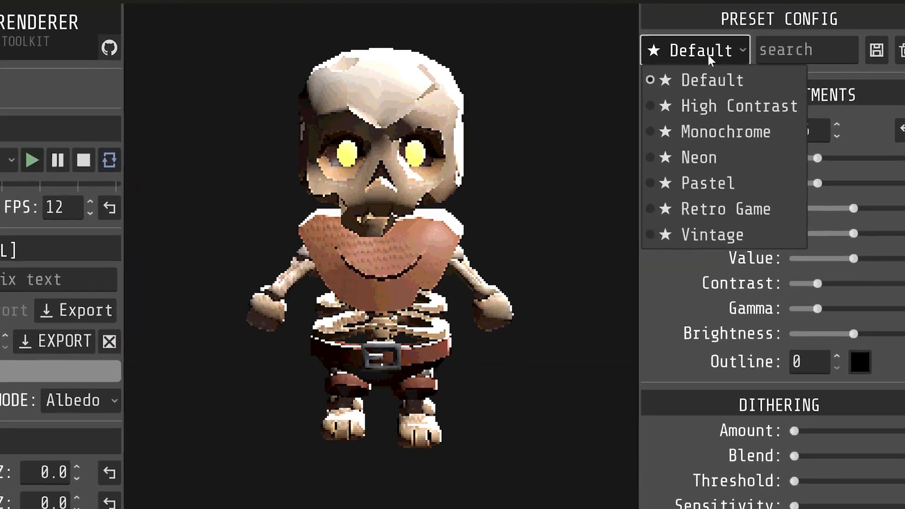
click(725, 131)
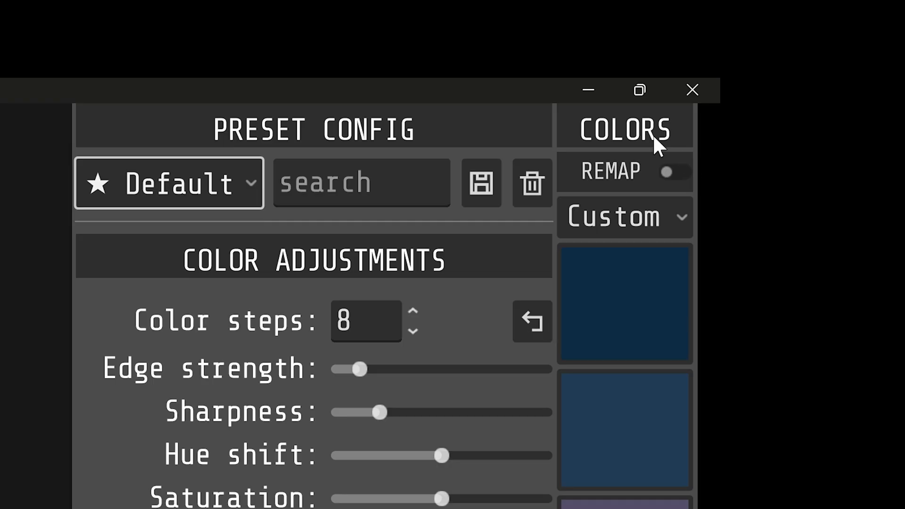
- Enable REMAP and try the CL8UDS, Citrink, FunkyFuture 8 and one more palette
click(674, 171)
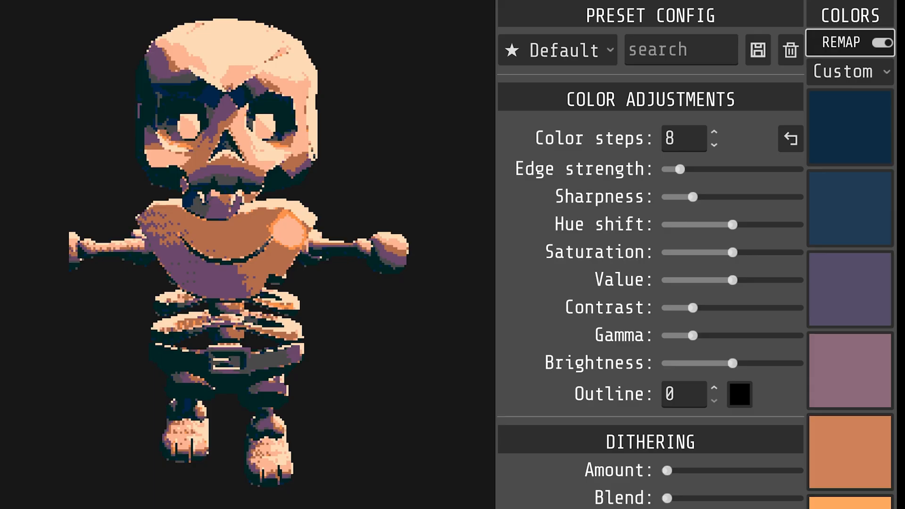
click(849, 71)
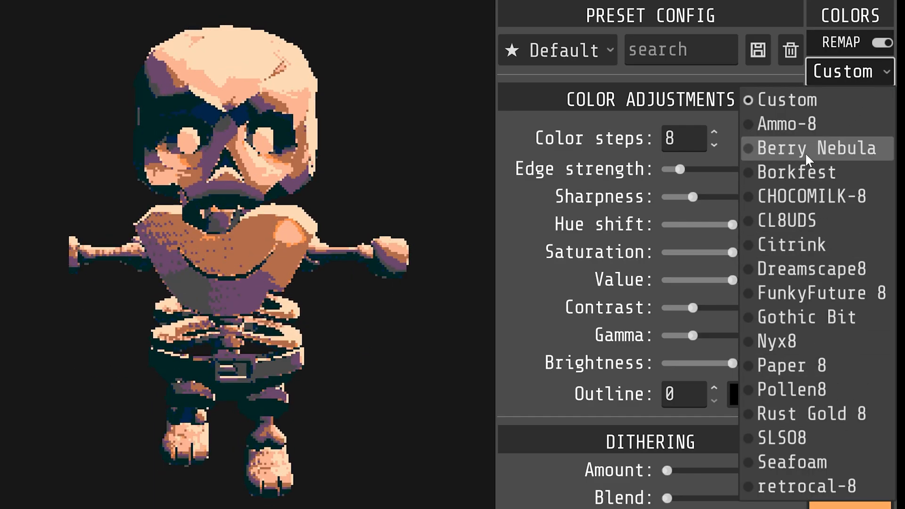
click(784, 220)
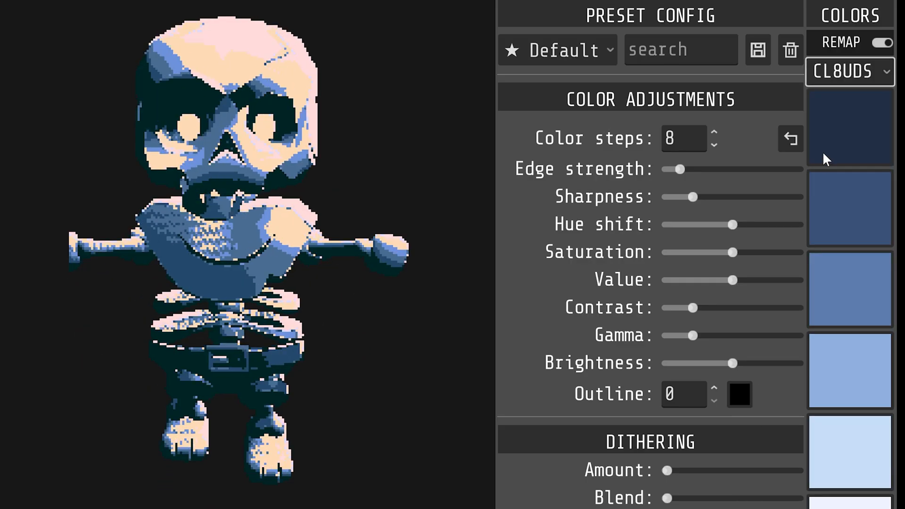
click(848, 72)
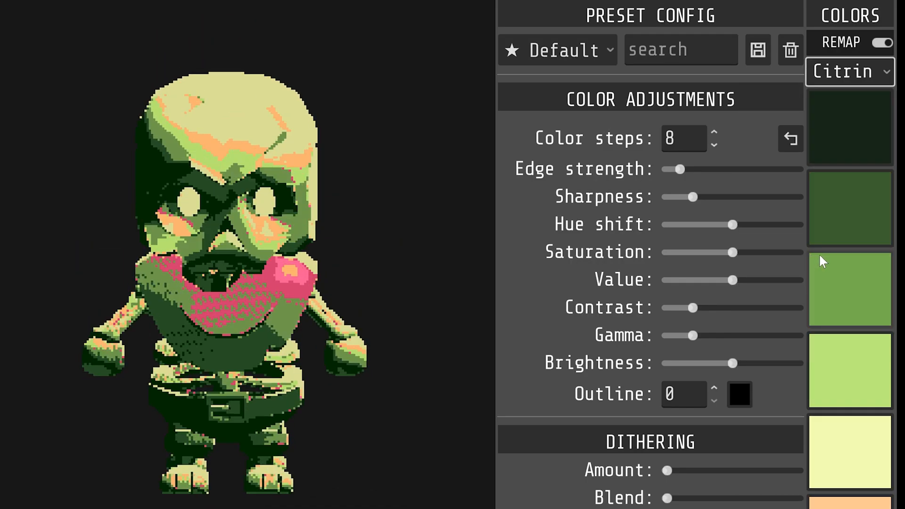
click(848, 72)
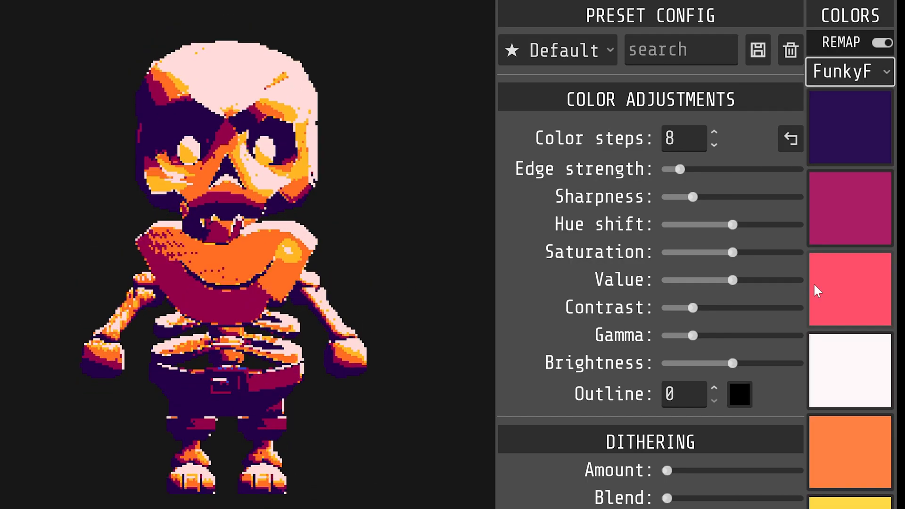
click(848, 72)
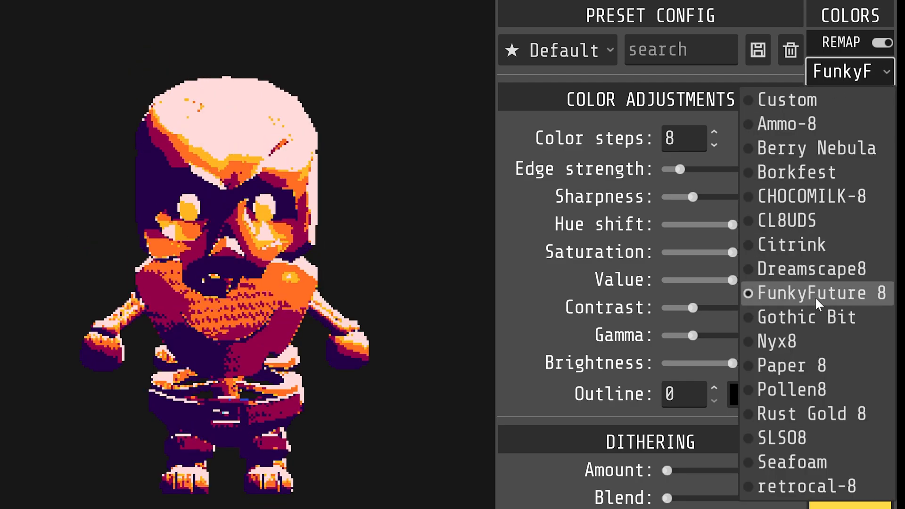
click(806, 316)
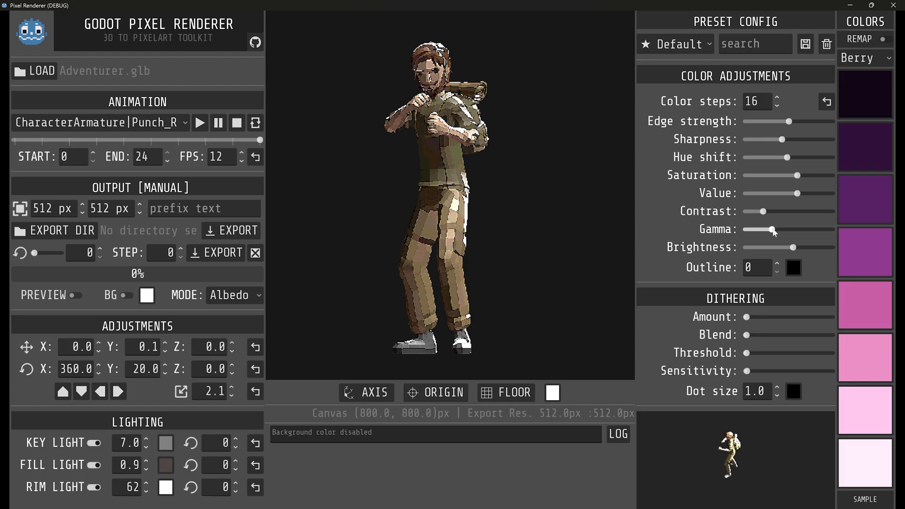
- Play the Adventurer model's Punch_Left animation in the Berry palette
click(199, 122)
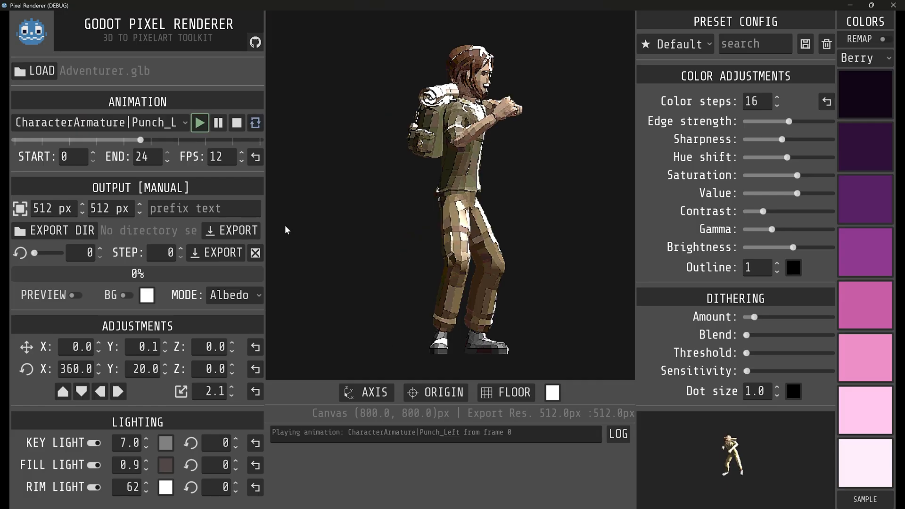